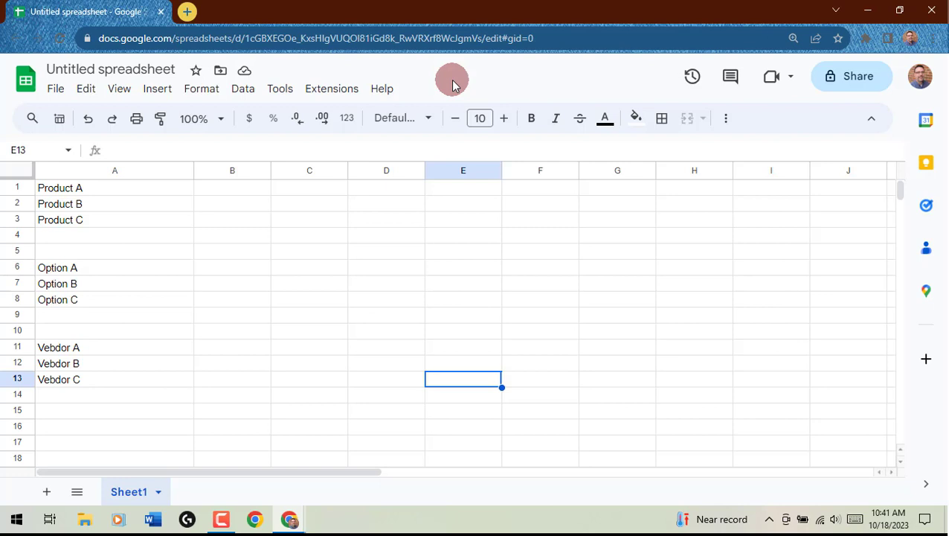
mouse_move(159, 195)
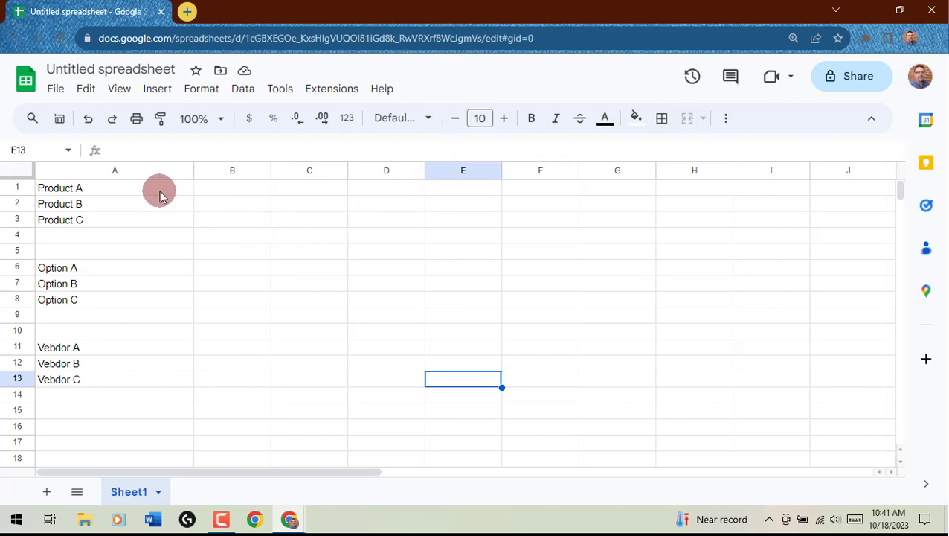
Highlight the product names and vendor names in column A
left_click_drag(114, 187, 114, 220)
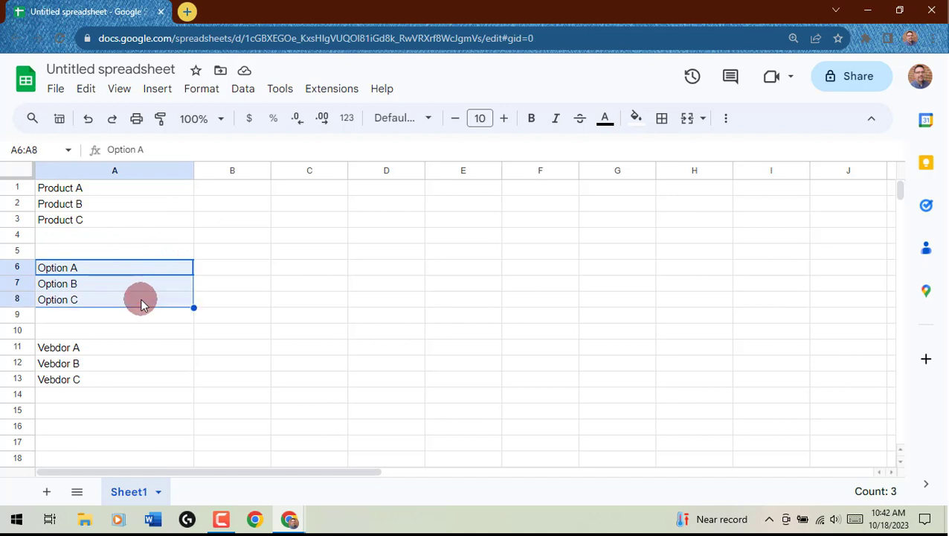
left_click(114, 346)
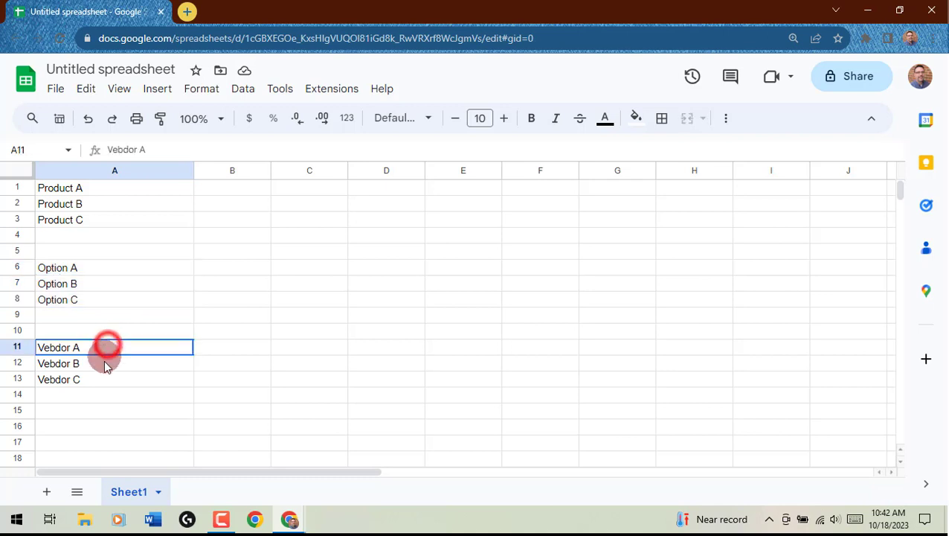
left_click_drag(107, 348, 96, 380)
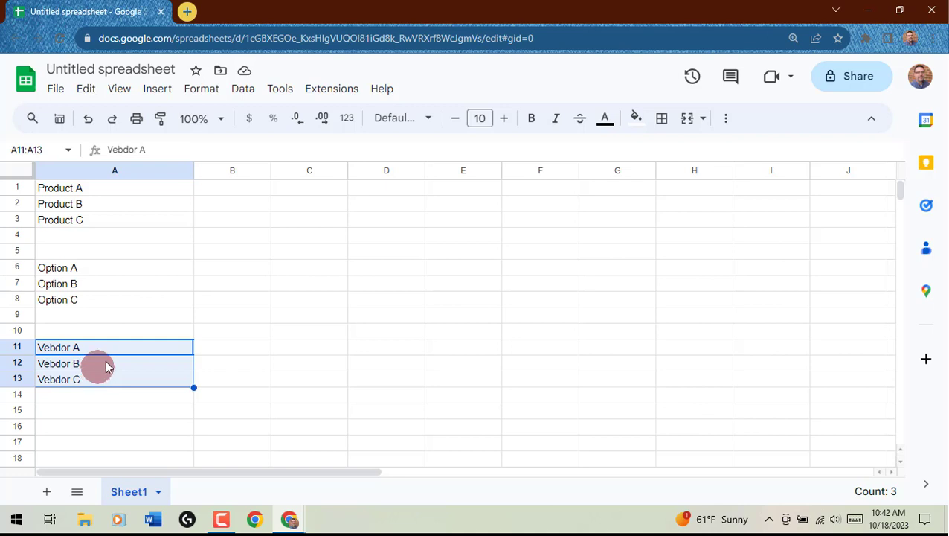
Insert a Rating smart chip in B1 beside Product A via the @ menu
left_click(232, 188)
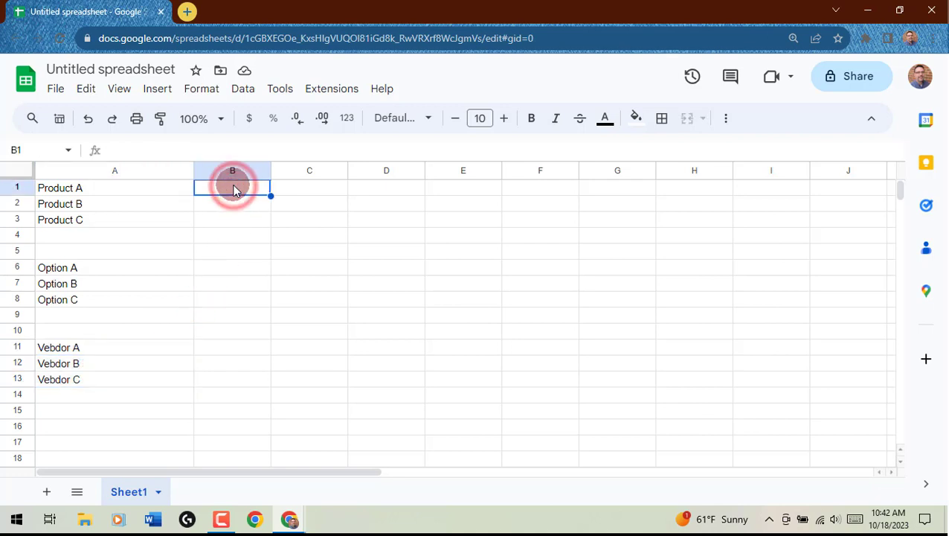
type("@")
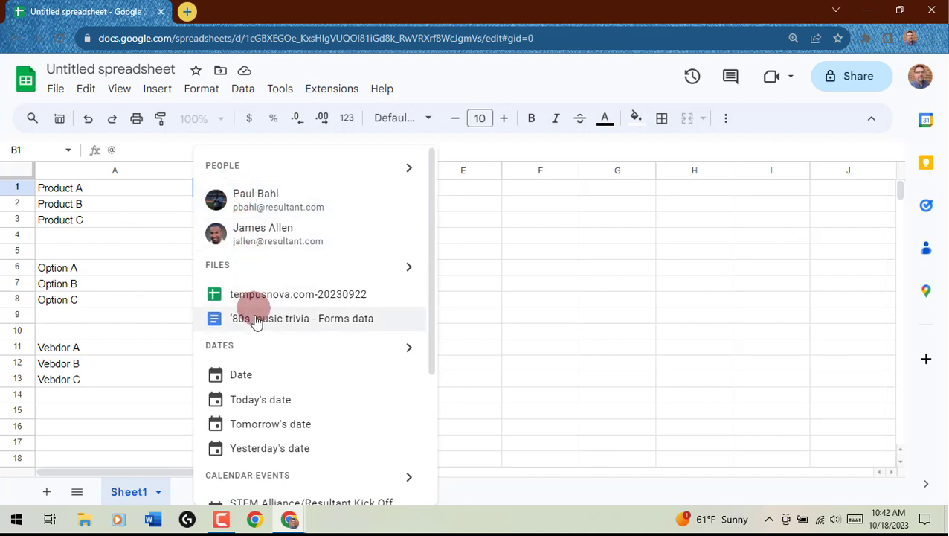
scroll("down", 3)
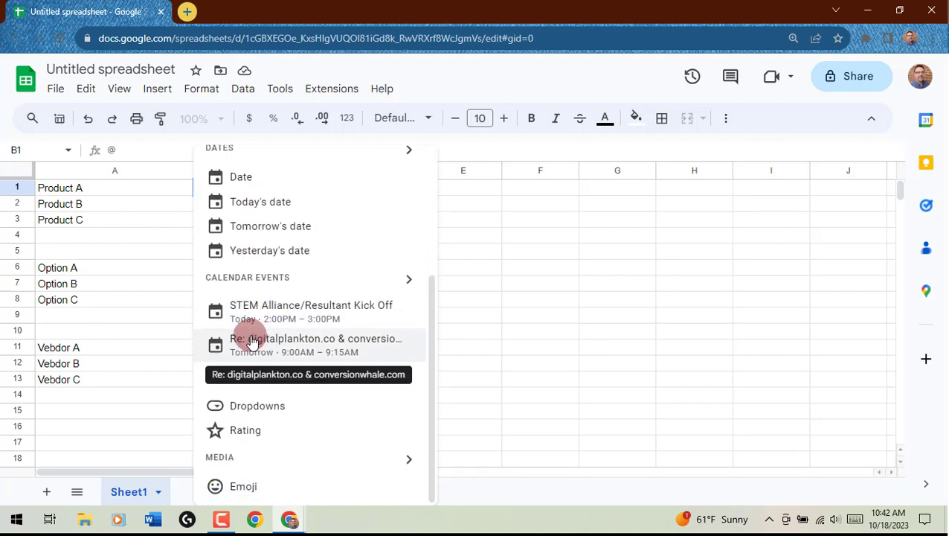
mouse_move(246, 430)
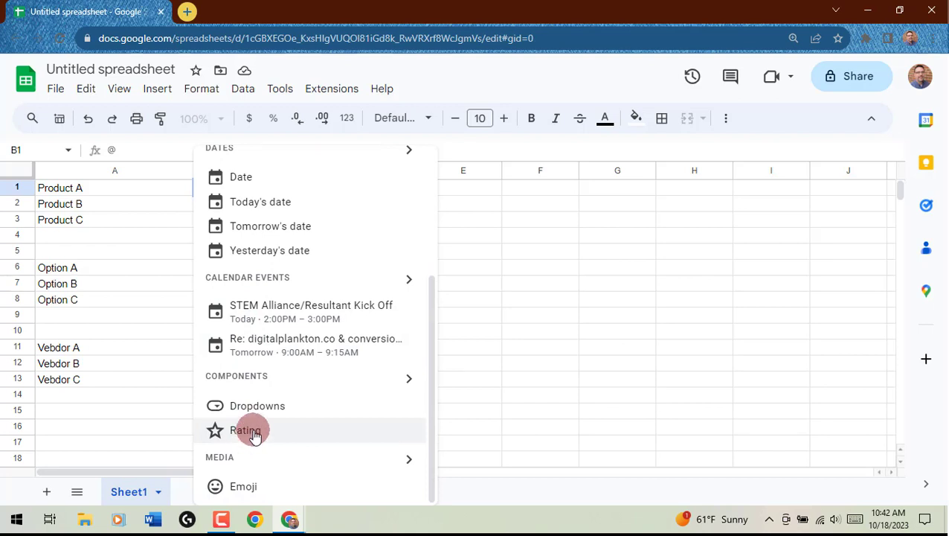
left_click(247, 430)
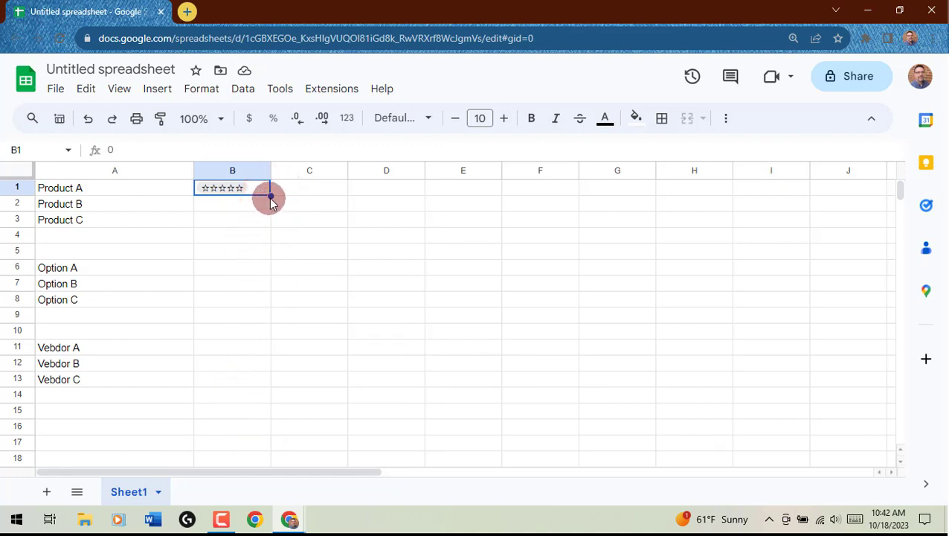
Fill the rating chip from B1 down to B13, ending at the Vendor C row
left_click_drag(270, 196, 256, 357)
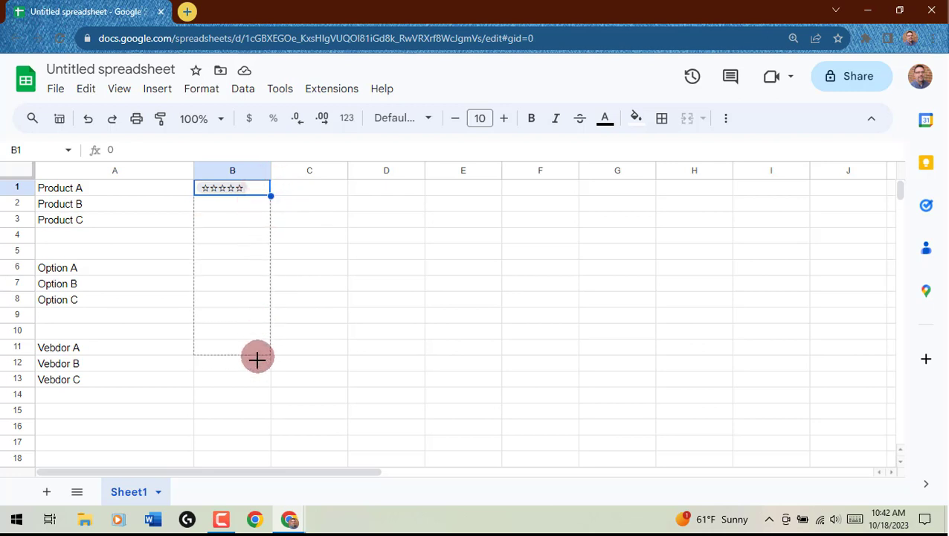
left_click_drag(271, 197, 271, 387)
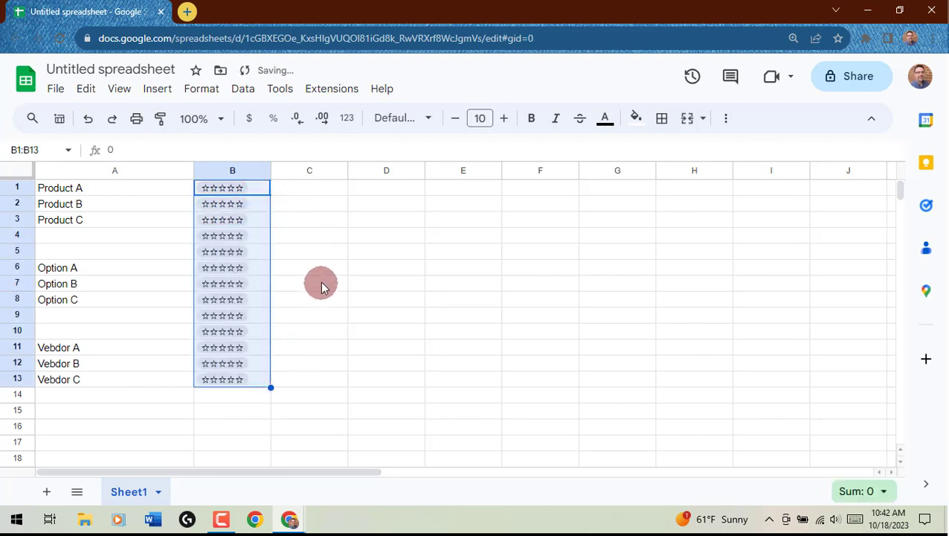
left_click(309, 282)
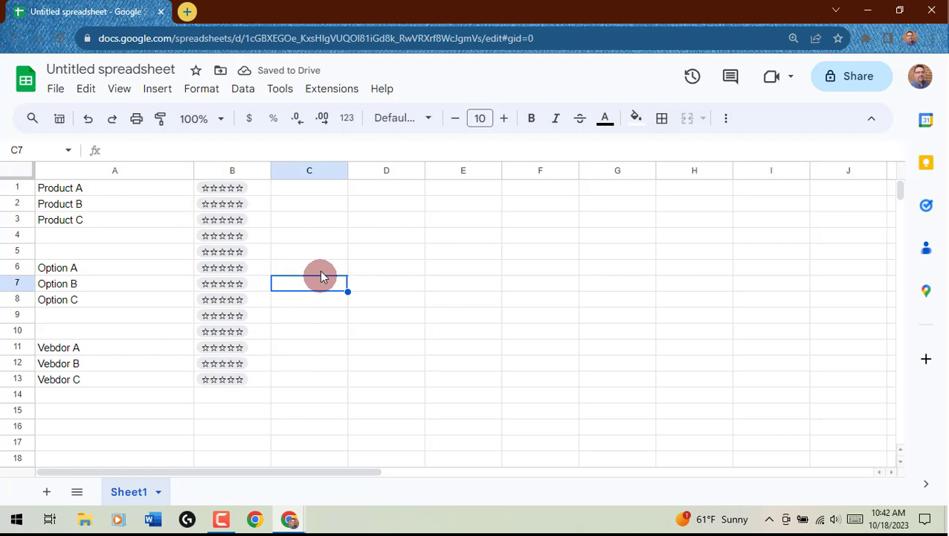
mouse_move(110, 192)
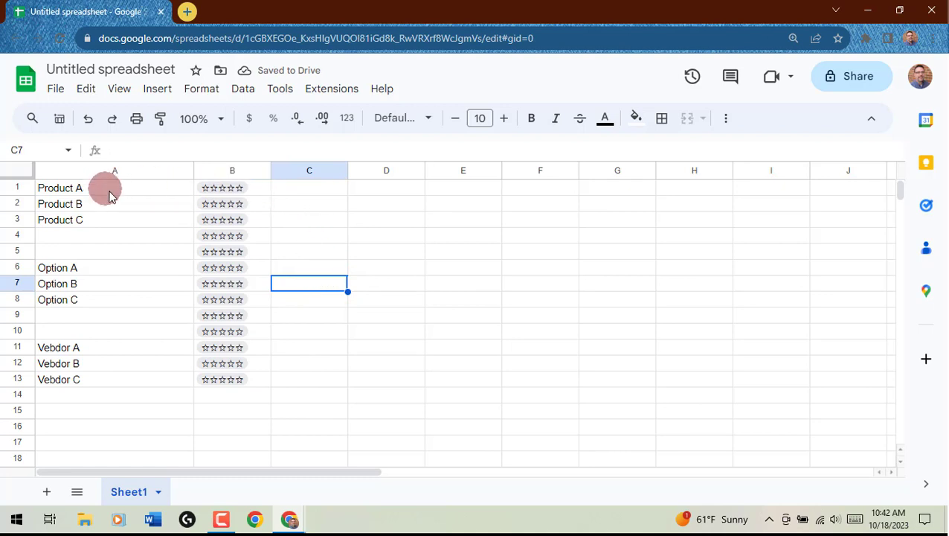
Rate Product A four stars and Vendor A one star
left_click(232, 187)
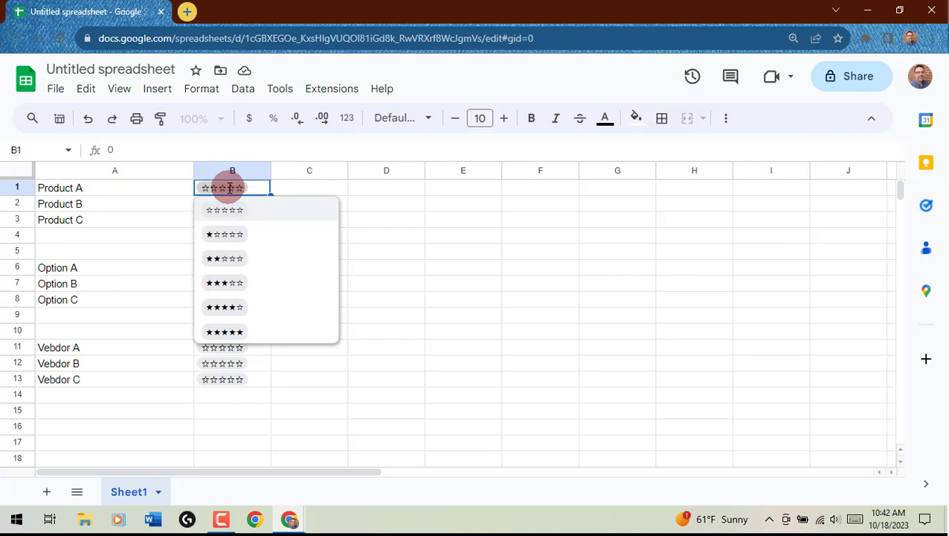
left_click(223, 306)
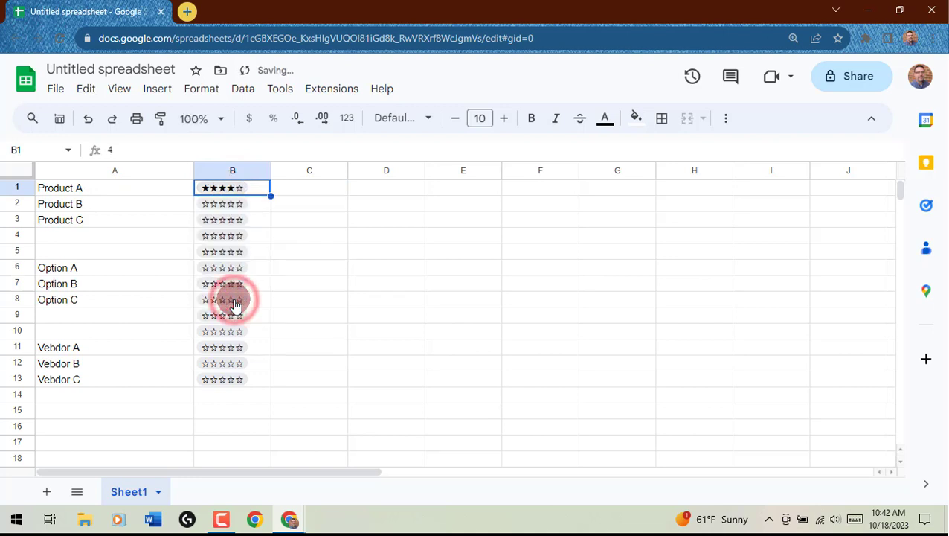
left_click(232, 348)
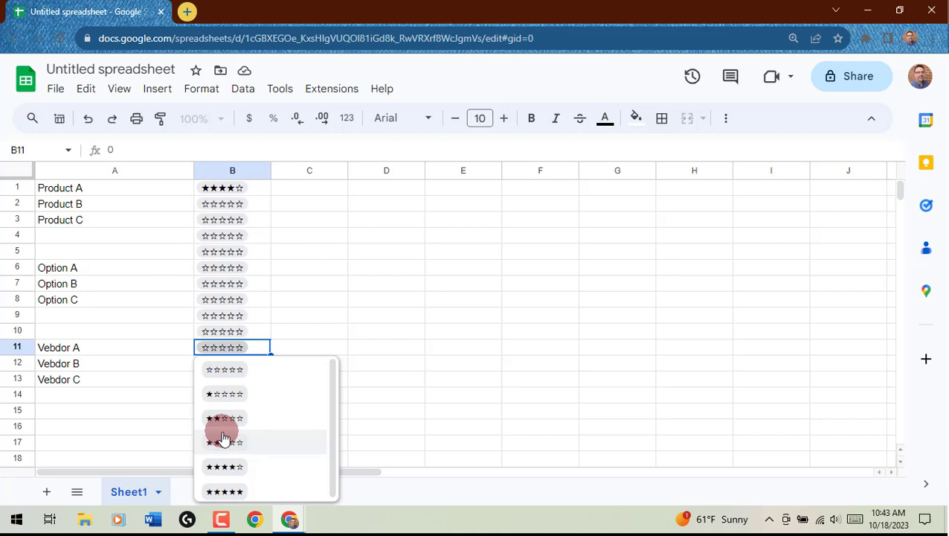
left_click(223, 392)
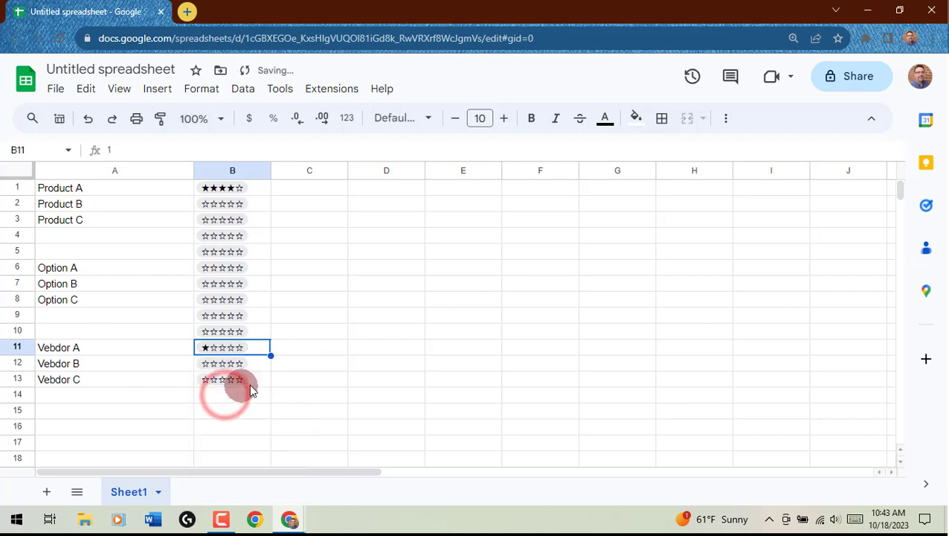
mouse_move(300, 364)
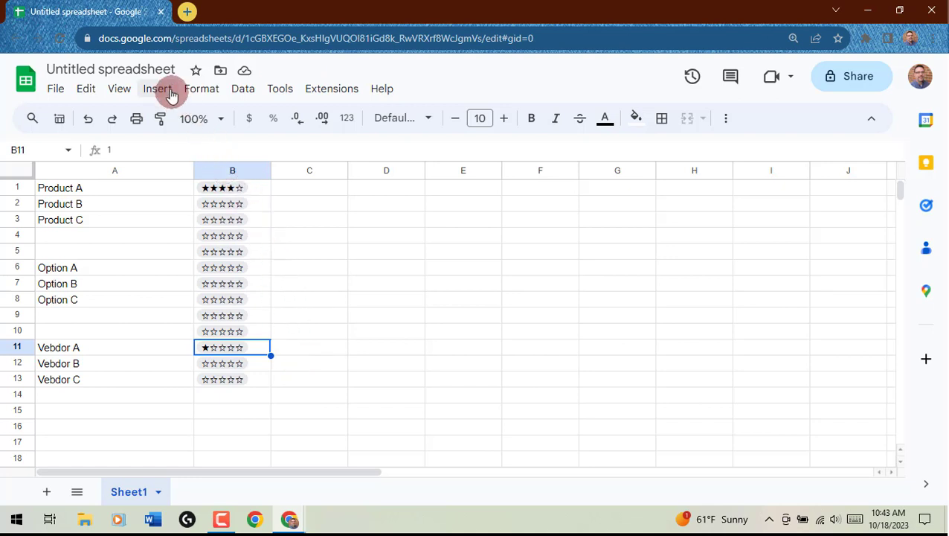
Reveal the Rating option under Insert > Smart chips
left_click(156, 89)
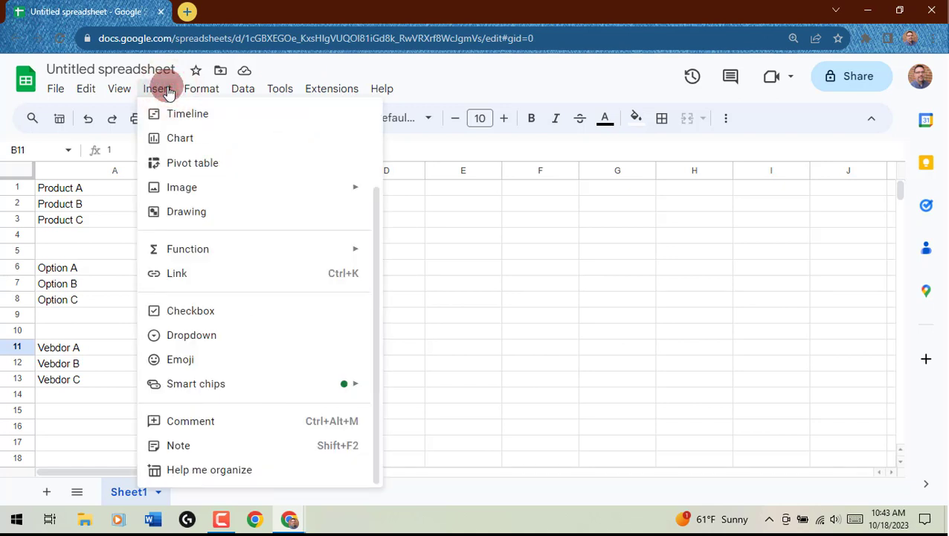
mouse_move(180, 358)
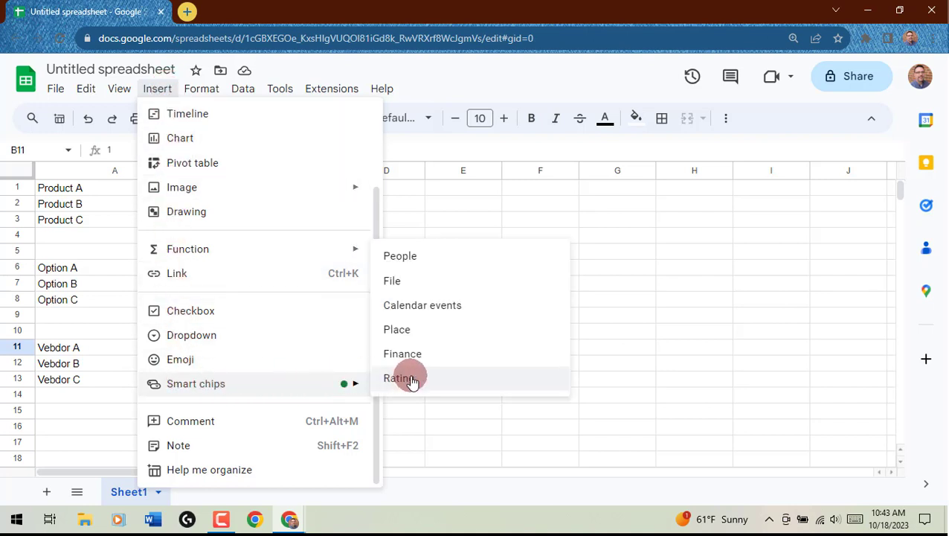
mouse_move(423, 377)
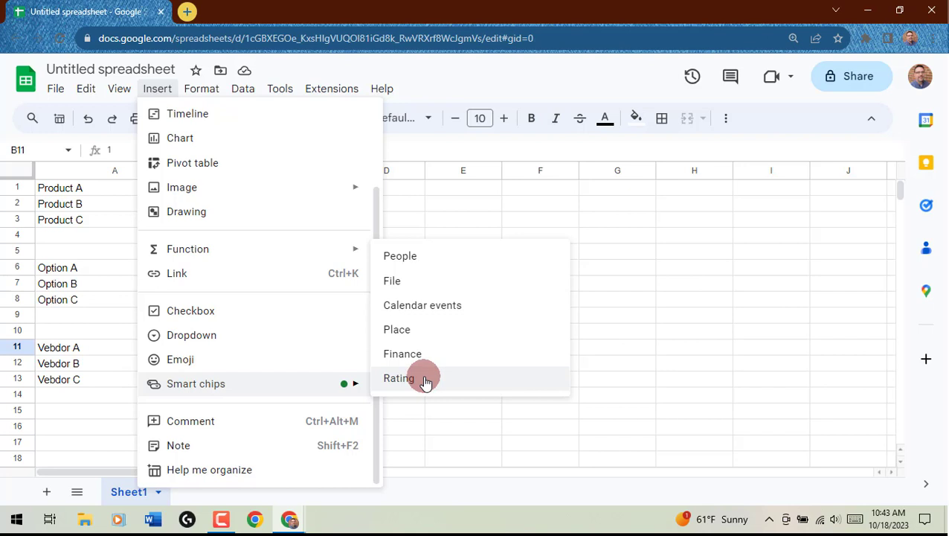